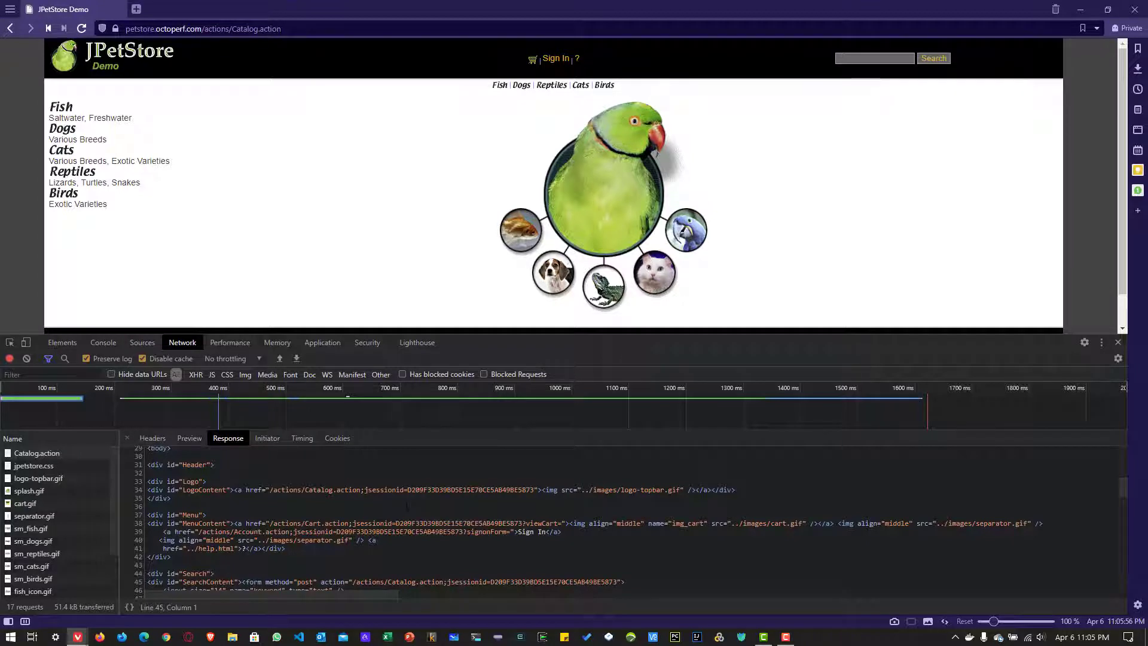
{"action": "mouse_move", "coordinate": [183, 49]}
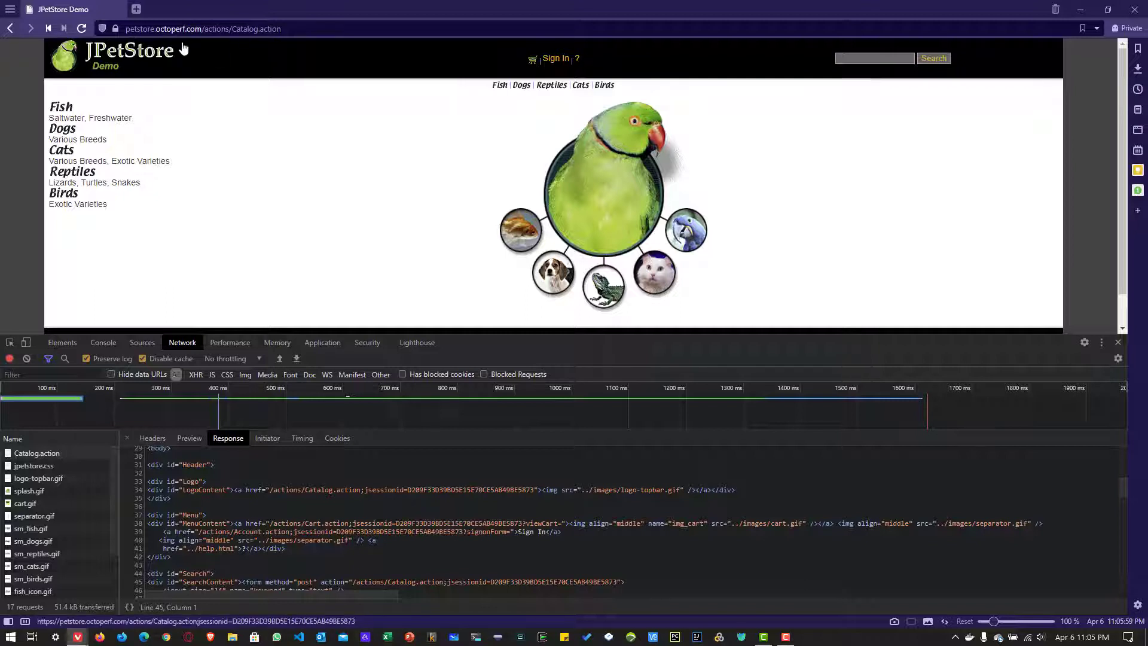
{"action": "mouse_move", "coordinate": [276, 165]}
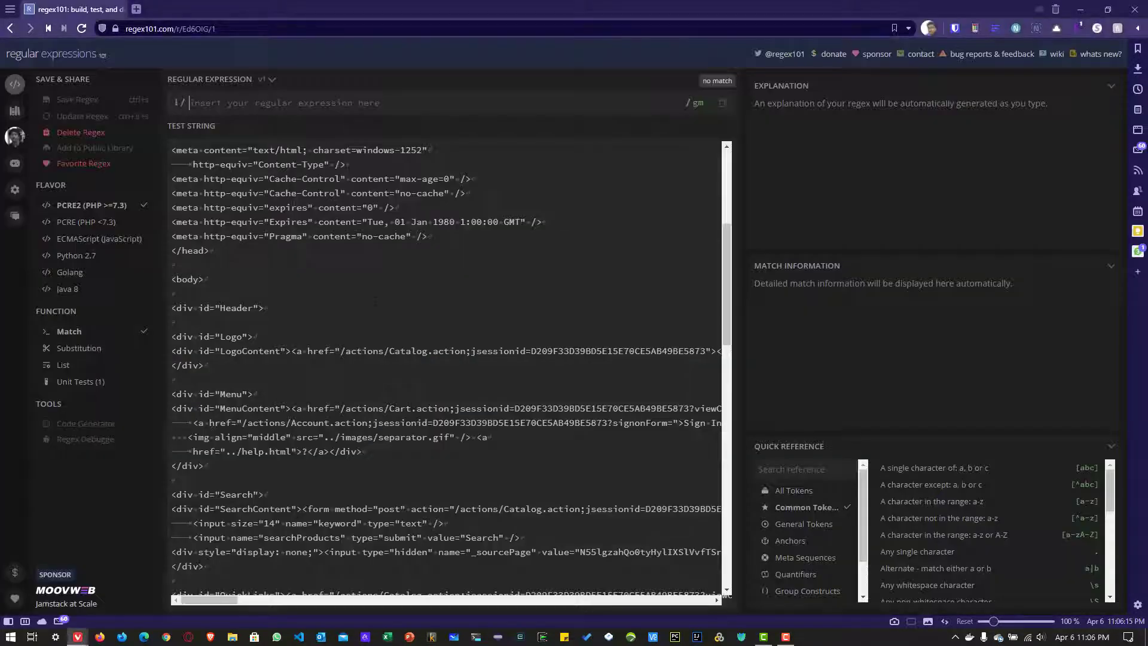
- Scroll the test string to the Catalog, Cart and Account jsessionid links
{"action": "scroll", "scroll_direction": "down", "scroll_amount": 3}
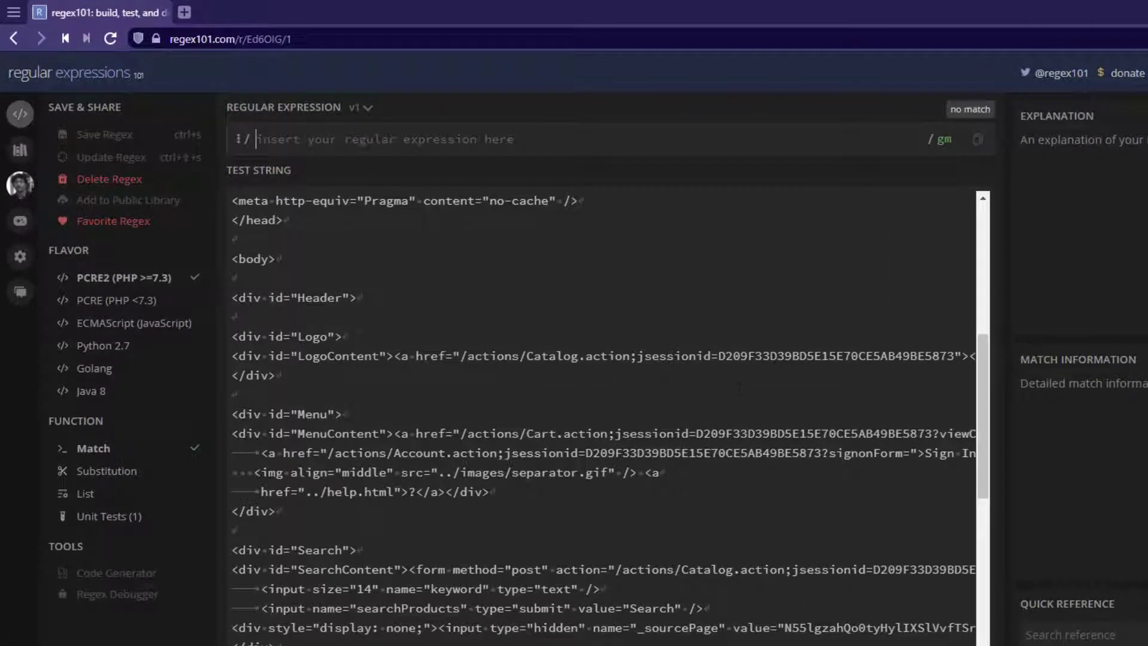
- Enter the expression jsessionid=(.+?)" to capture the text after each jsessionid=
{"action": "type", "text": "jsessi"}
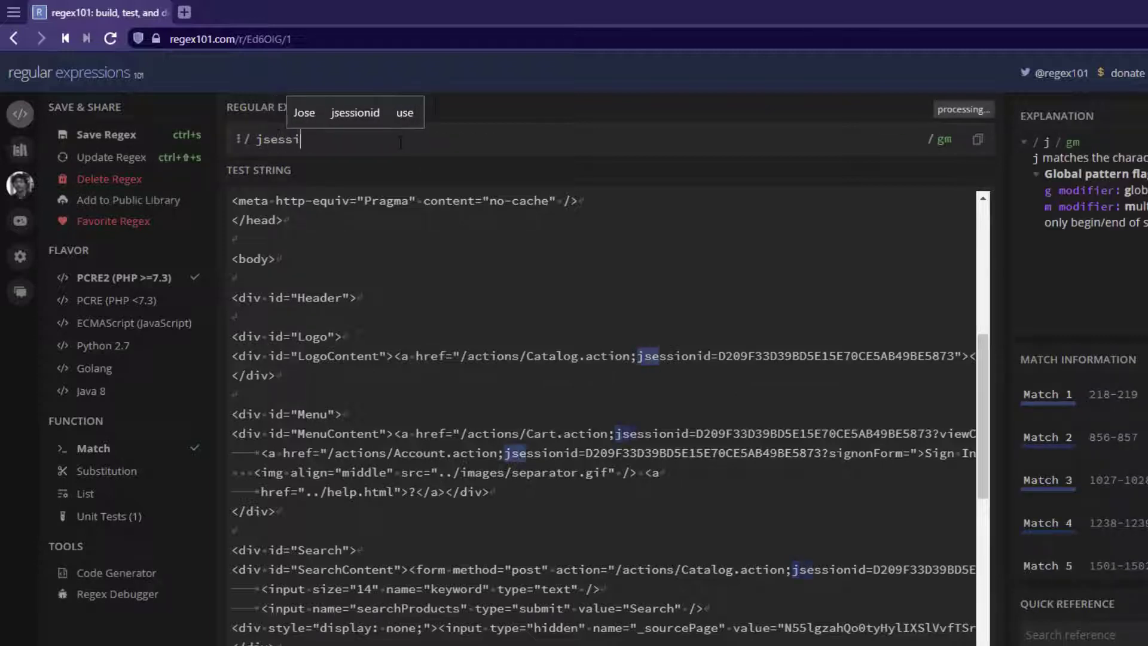
{"action": "type", "text": "onid"}
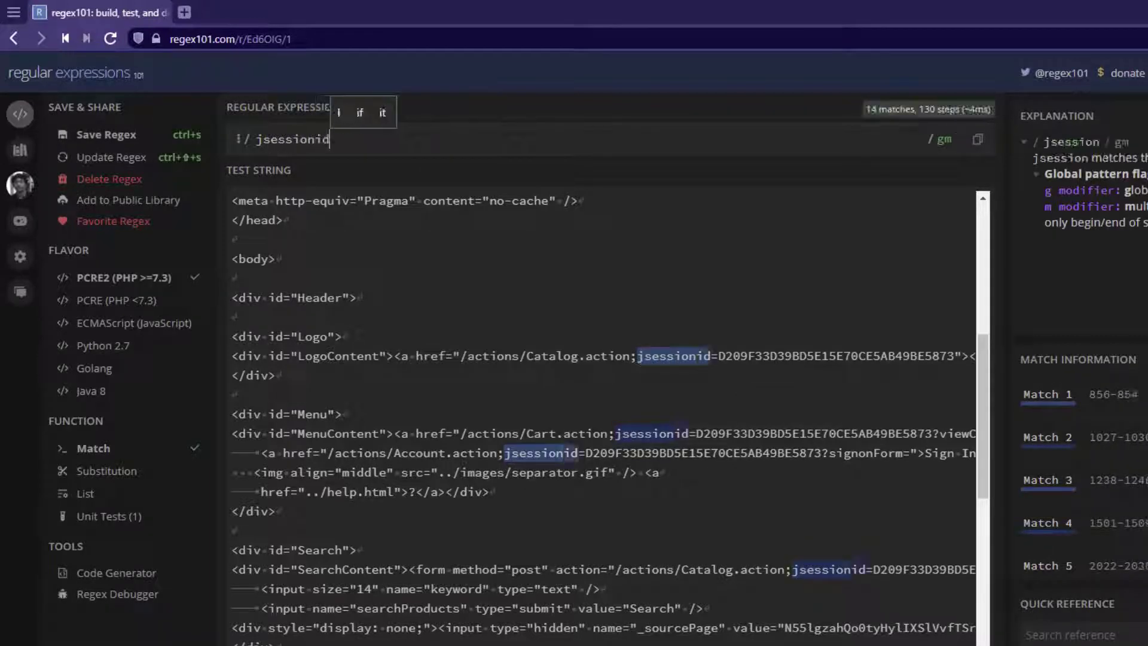
{"action": "type", "text": "="}
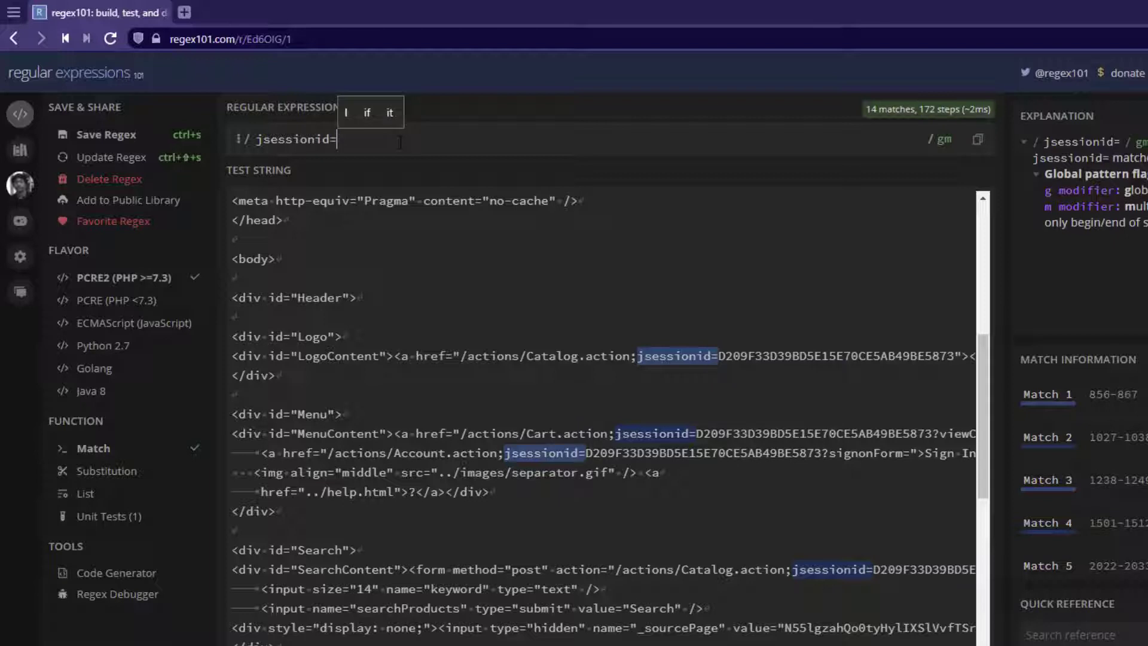
{"action": "type", "text": "("}
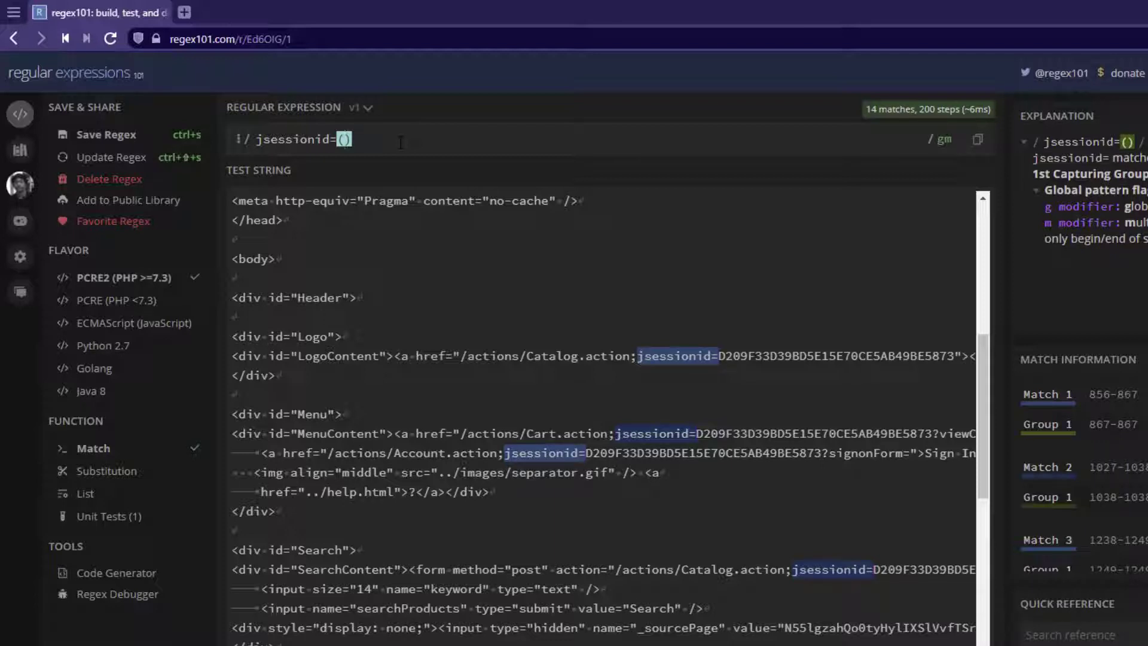
{"action": "type", "text": "."}
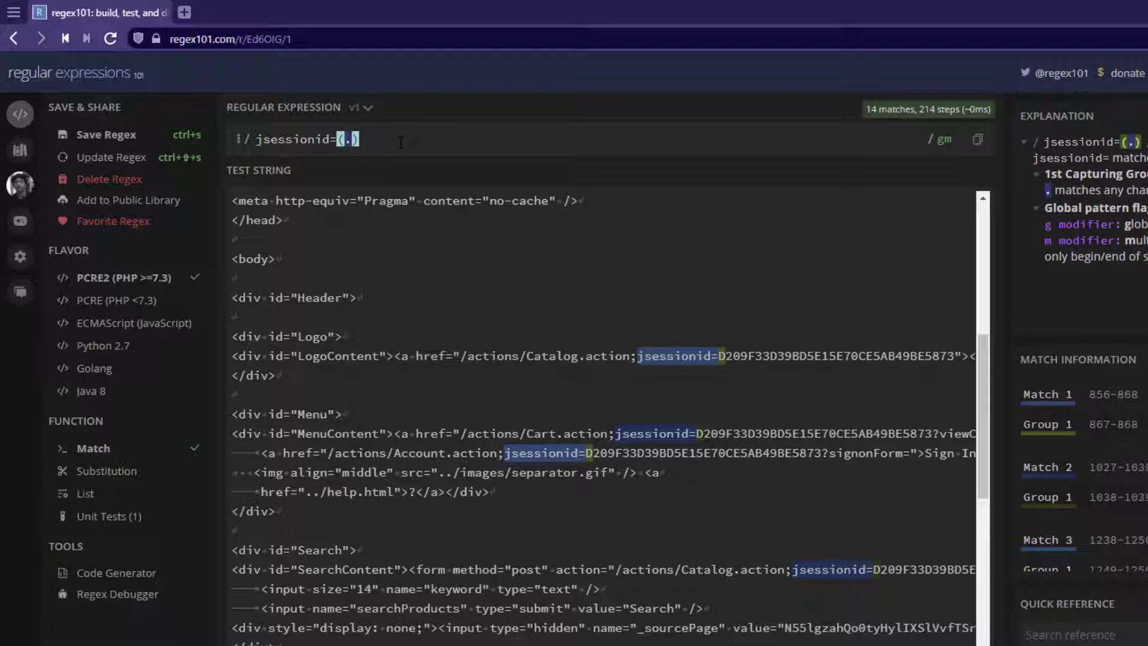
{"action": "type", "text": "+?"}
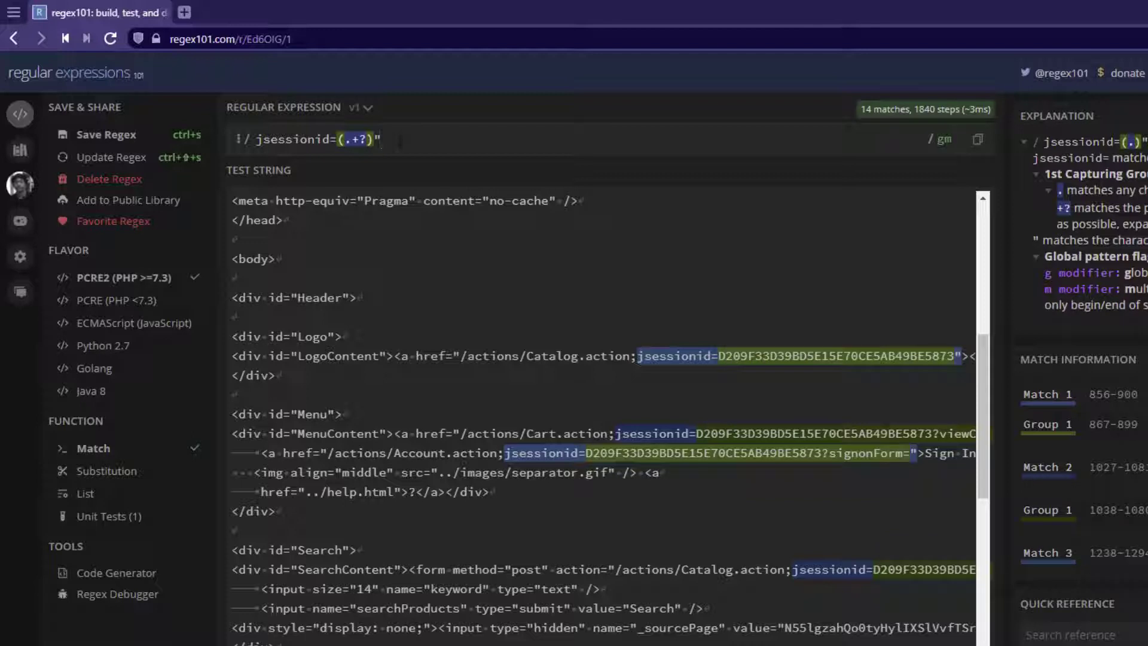
- Inspect a match's group 1 and remove the trailing quote, leaving jsessionid=(.+?)
{"action": "left_click", "coordinate": [380, 139]}
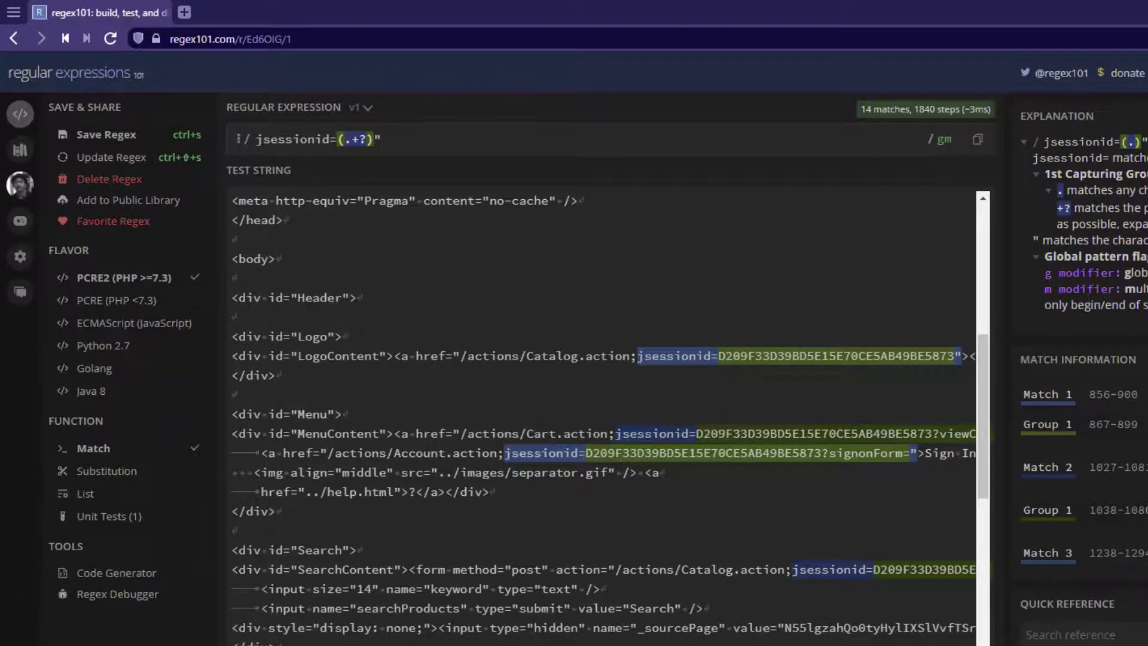
{"action": "scroll", "scroll_direction": "right", "scroll_amount": 3}
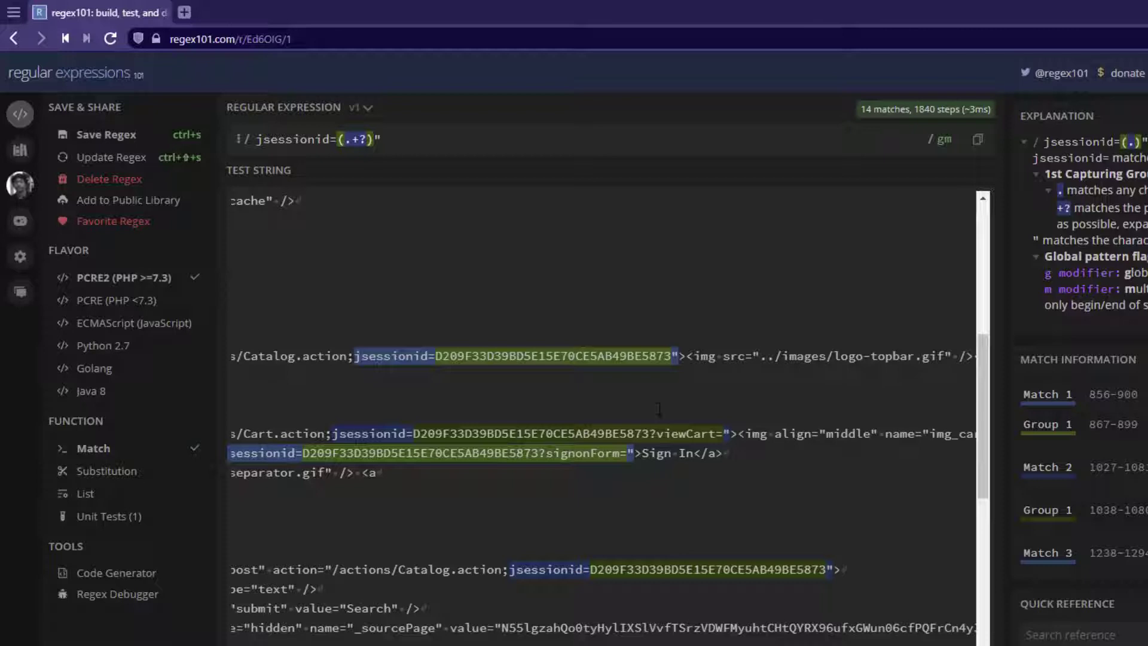
{"action": "mouse_move", "coordinate": [513, 356]}
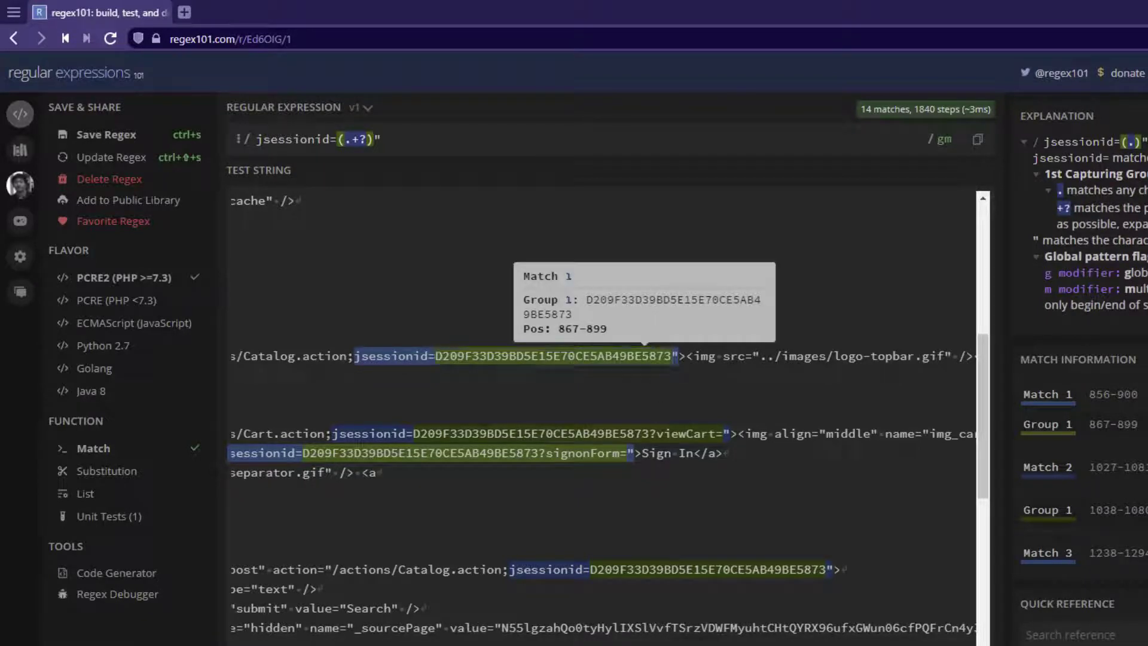
{"action": "left_click", "coordinate": [380, 139]}
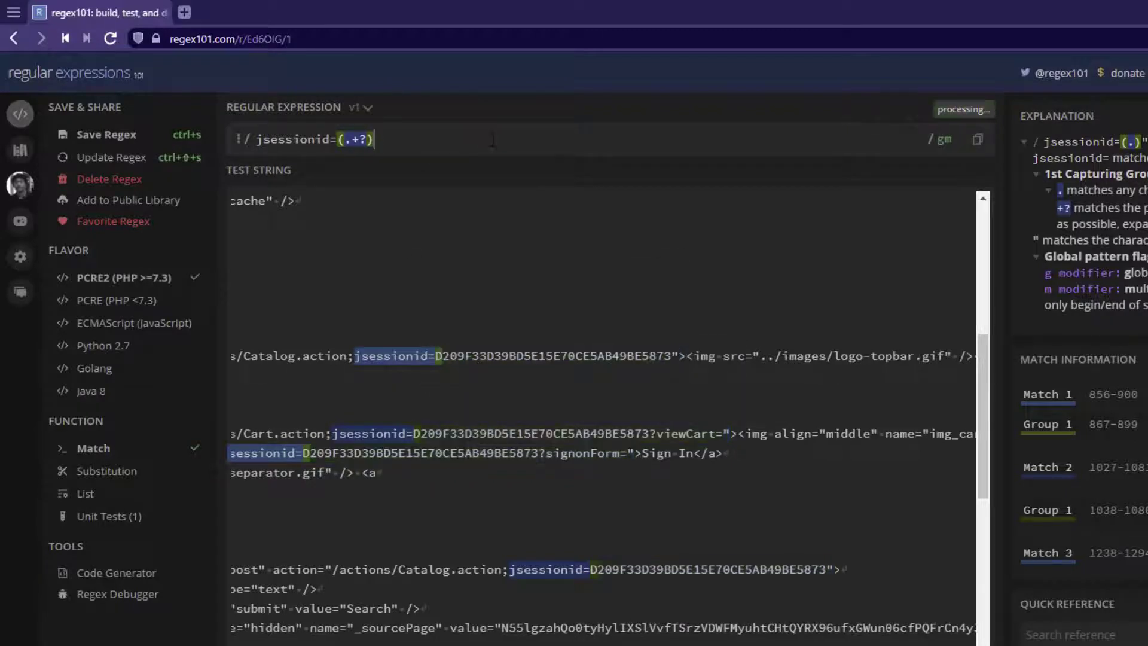
- End the pattern with an escaped \? so each session ID is captured before its question mark
{"action": "type", "text": "\\?"}
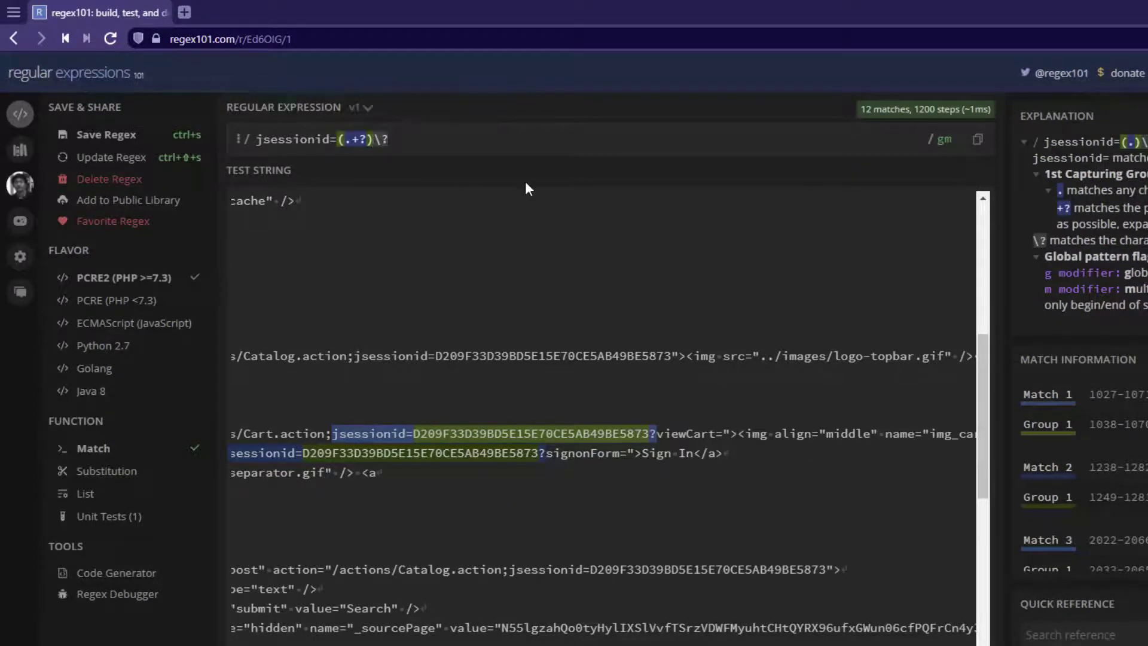
{"action": "left_click", "coordinate": [390, 139]}
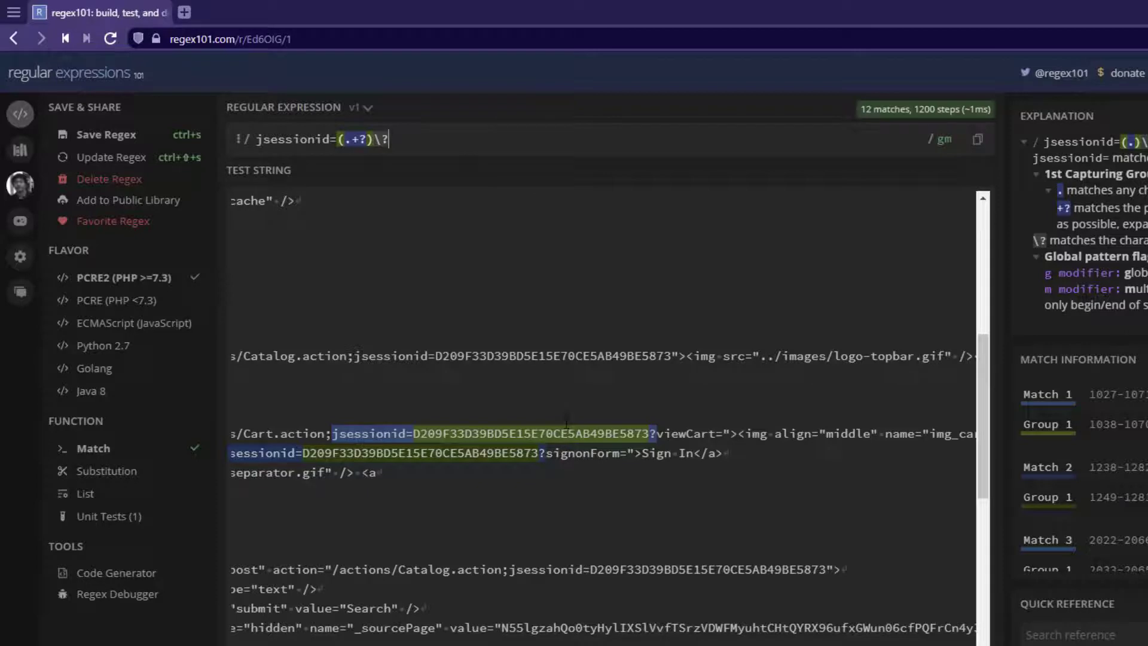